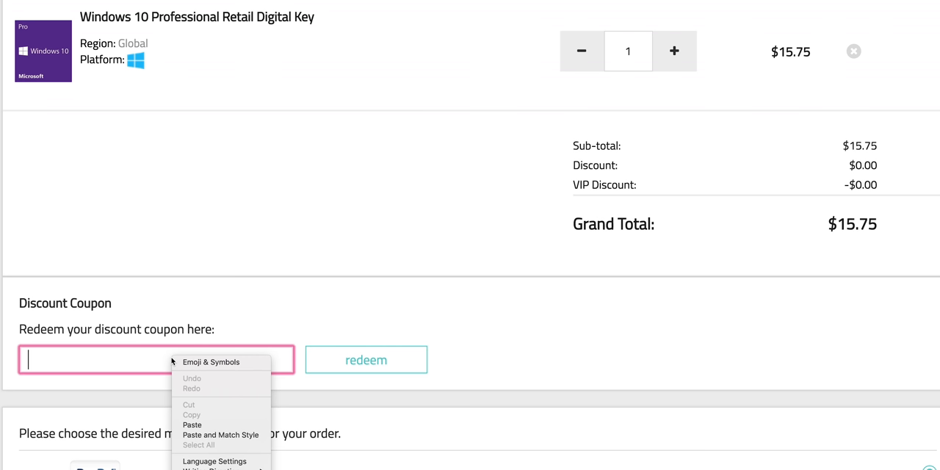
Redeem coupon THL24, taking $3.78 off for a grand total of $11.97
{"action": "left_click", "coordinate": [365, 359]}
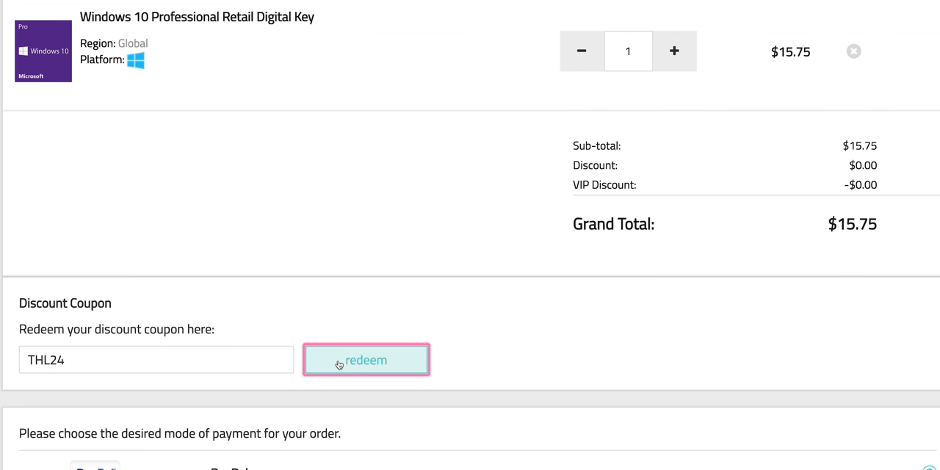
{"action": "left_click", "coordinate": [366, 359]}
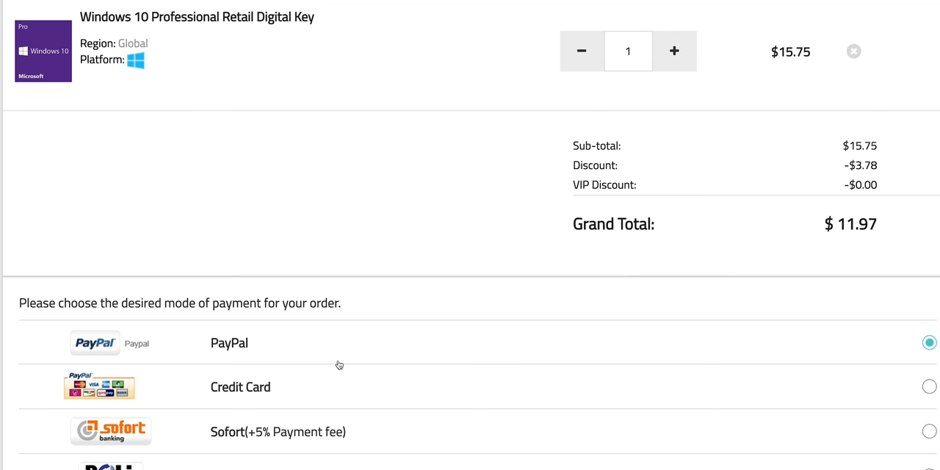